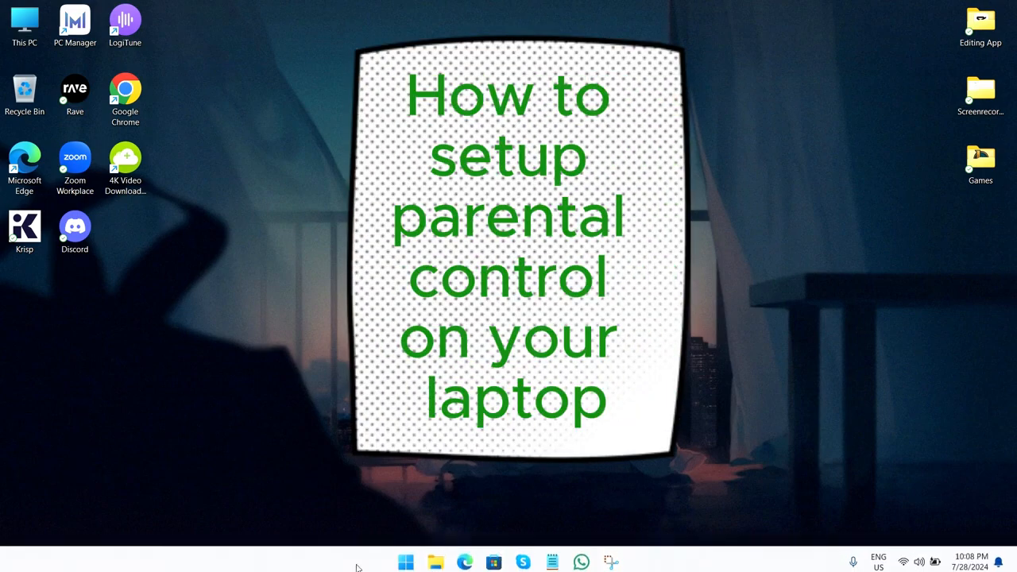
# Launch the Settings app from the Start menu's Pinned section.
pyautogui.click(406, 559)
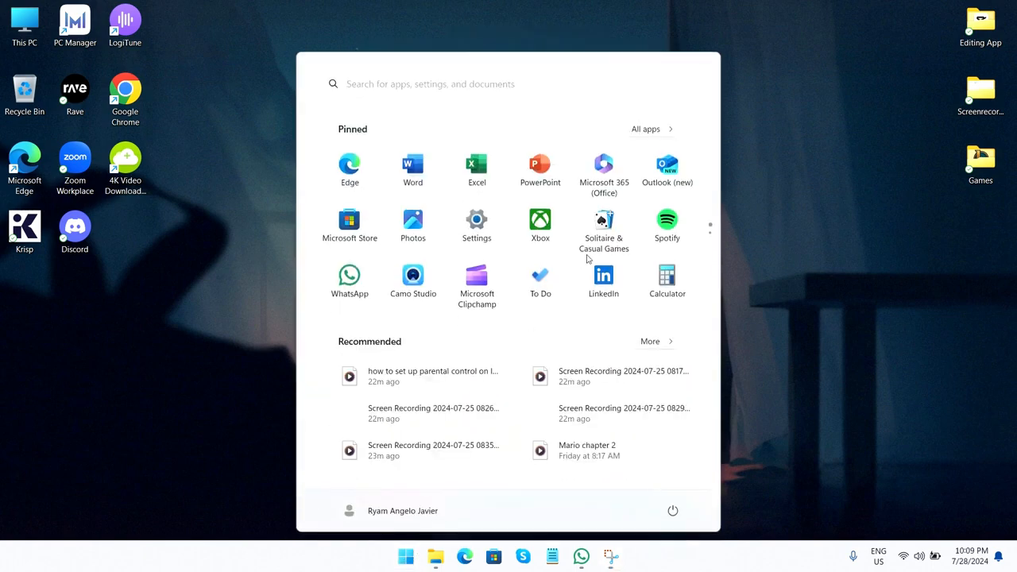
pyautogui.click(477, 219)
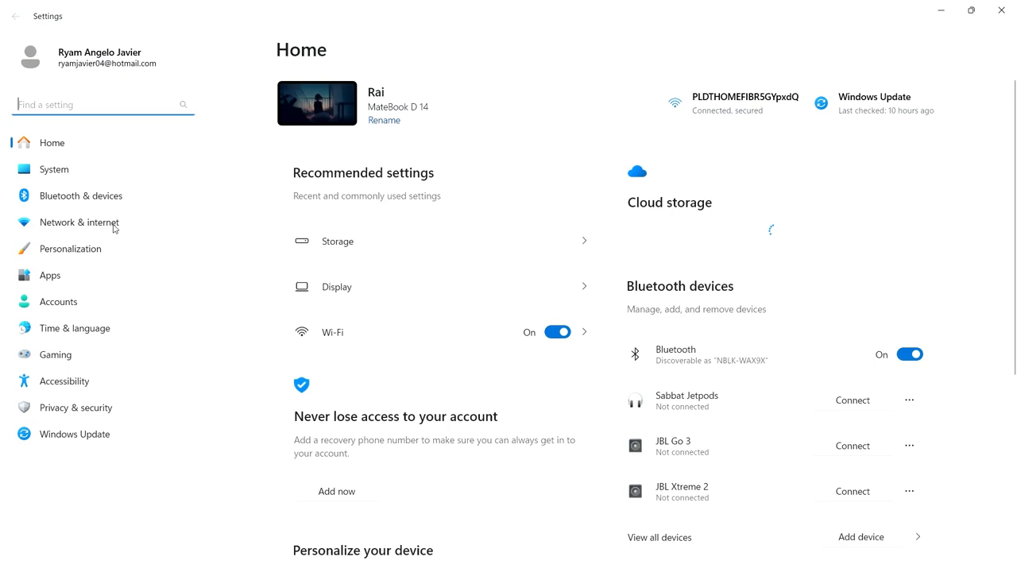
# Go to Accounts > Family and peek at the member's Can sign in options.
pyautogui.click(57, 302)
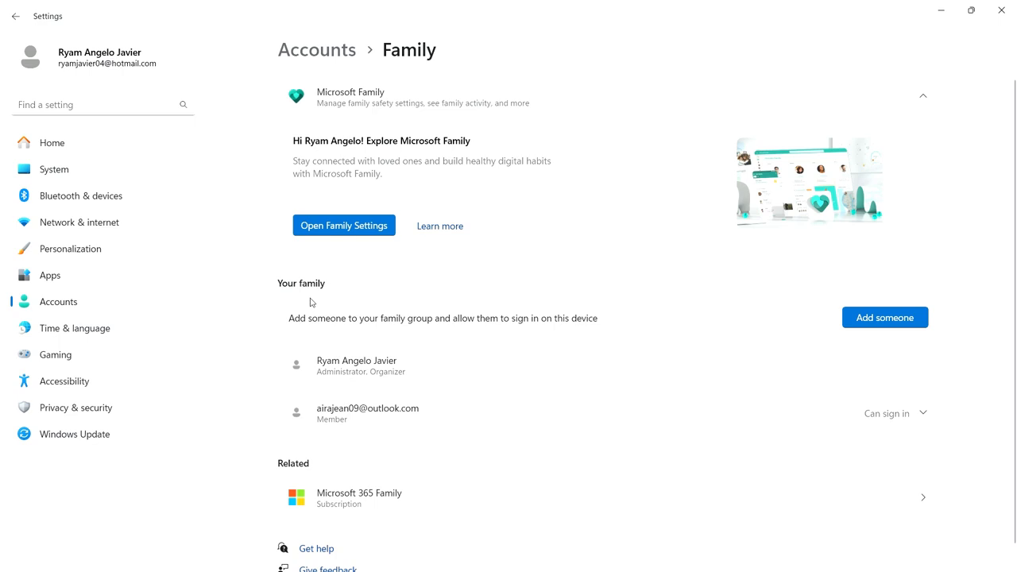
pyautogui.moveTo(883, 318)
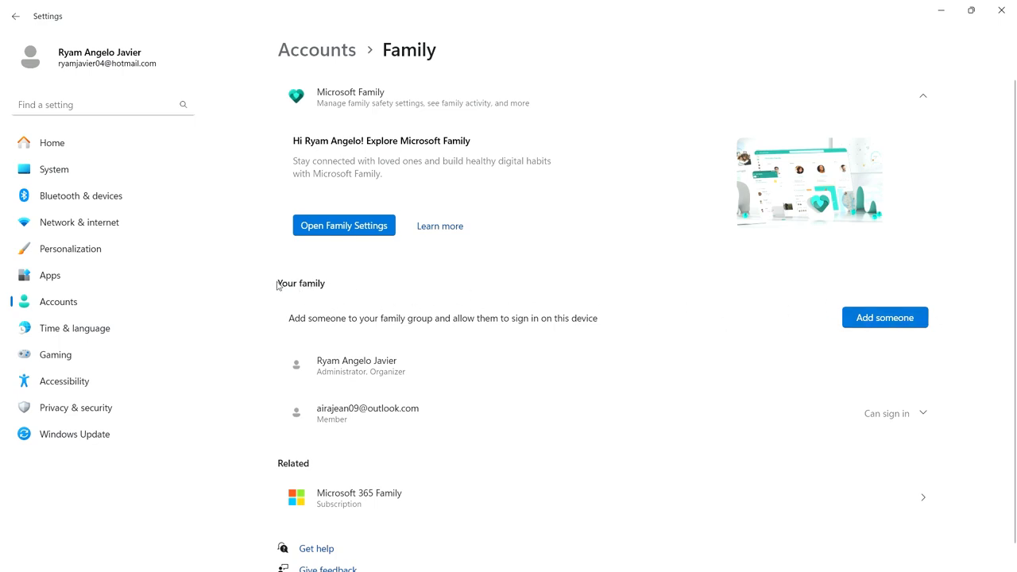
pyautogui.moveTo(950, 334)
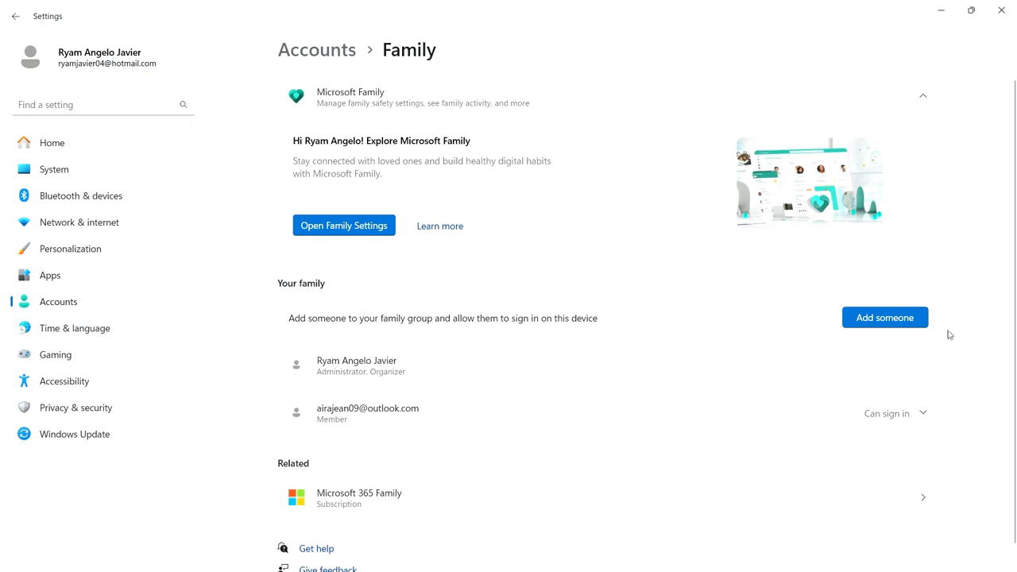
pyautogui.moveTo(446, 334)
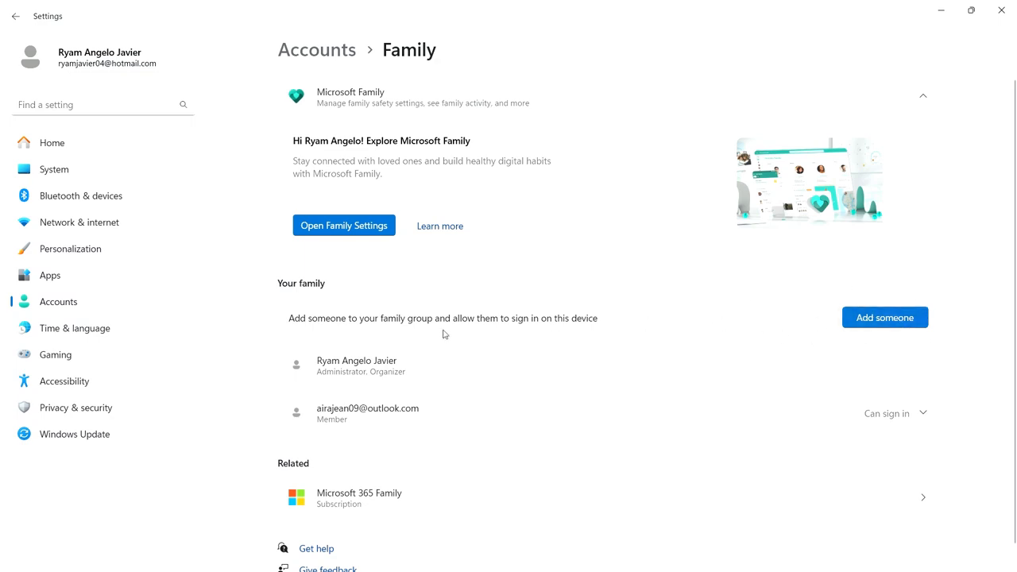
pyautogui.moveTo(274, 414)
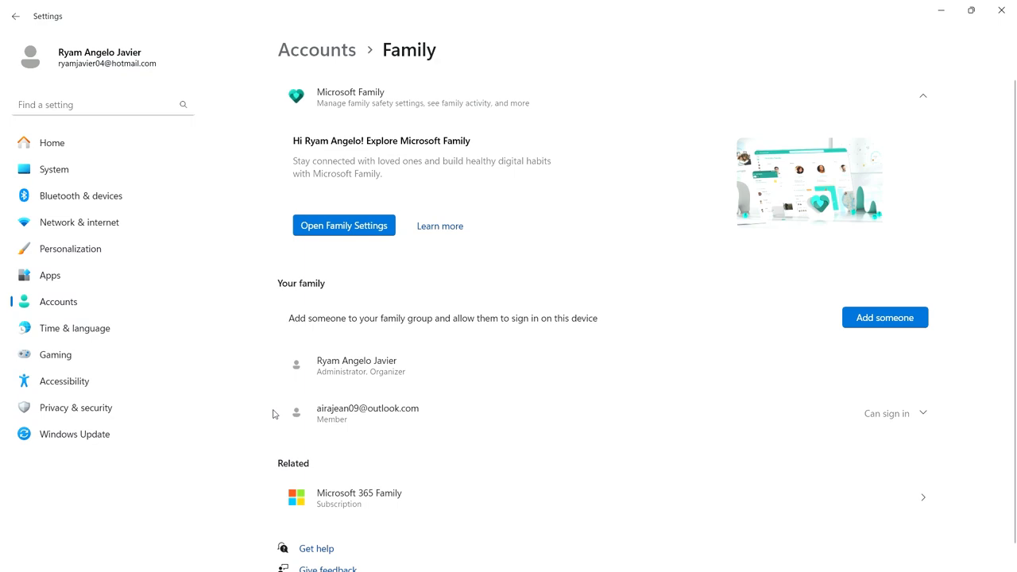
pyautogui.moveTo(372, 416)
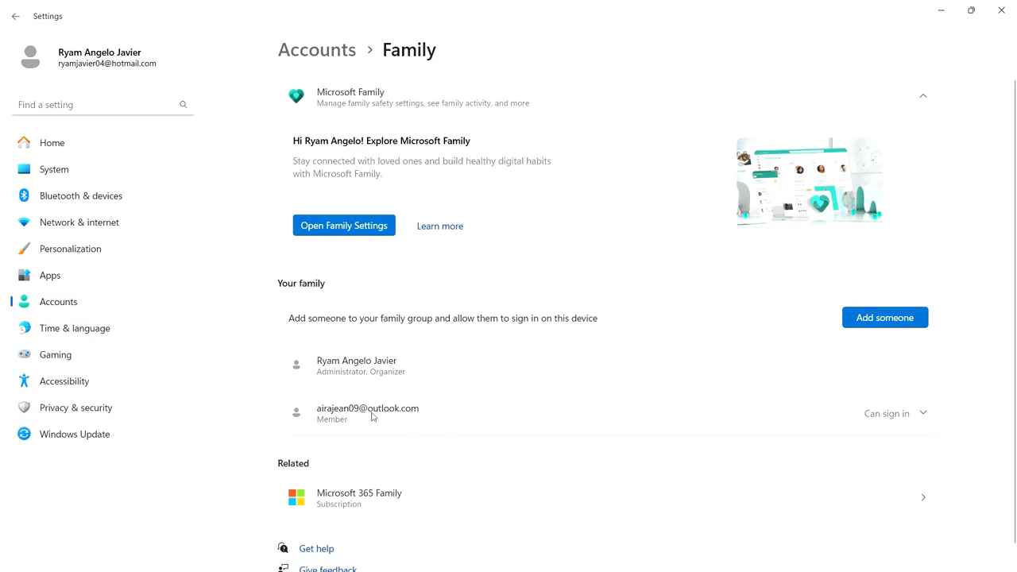
pyautogui.click(922, 413)
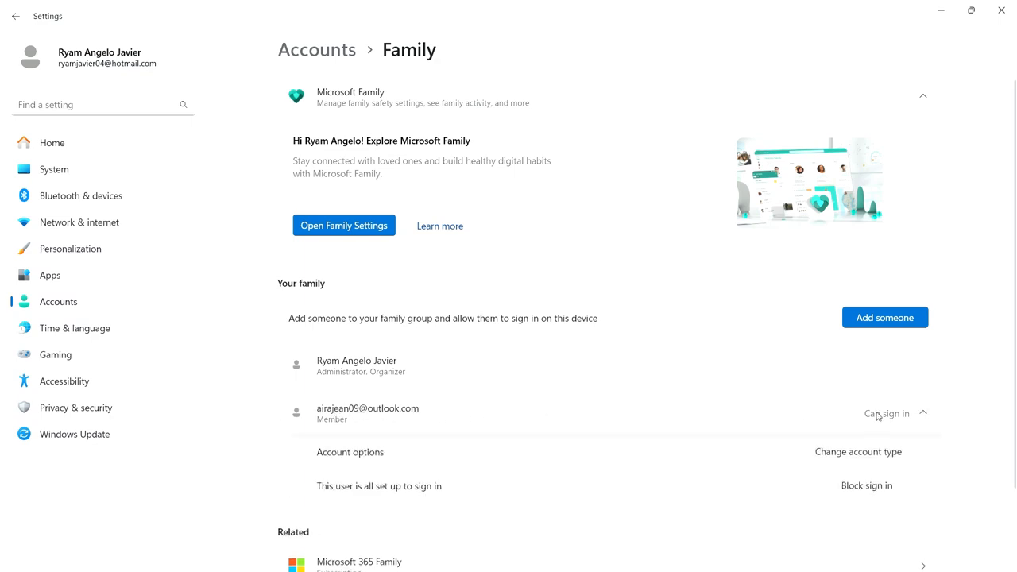
pyautogui.click(922, 413)
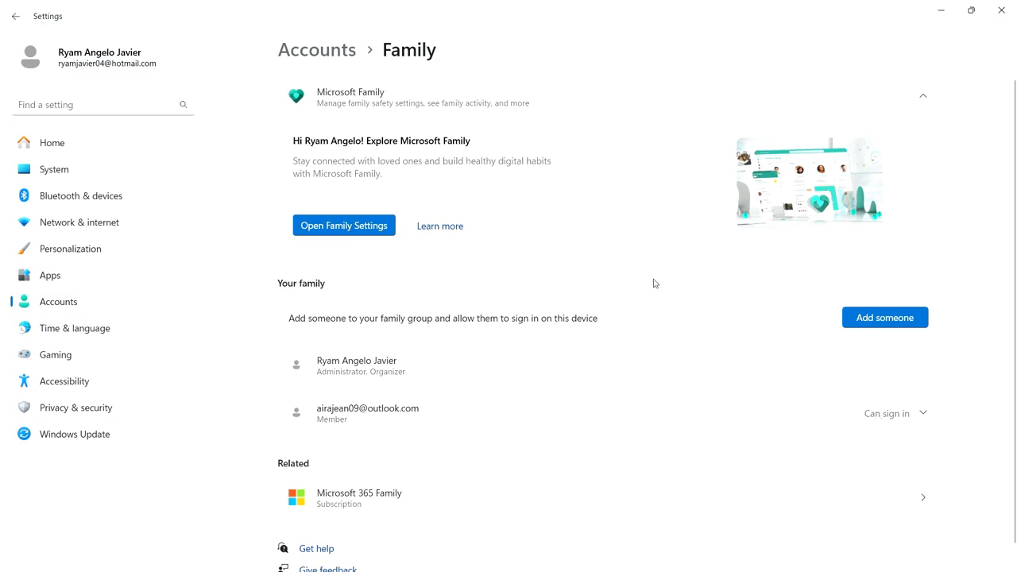
pyautogui.moveTo(344, 226)
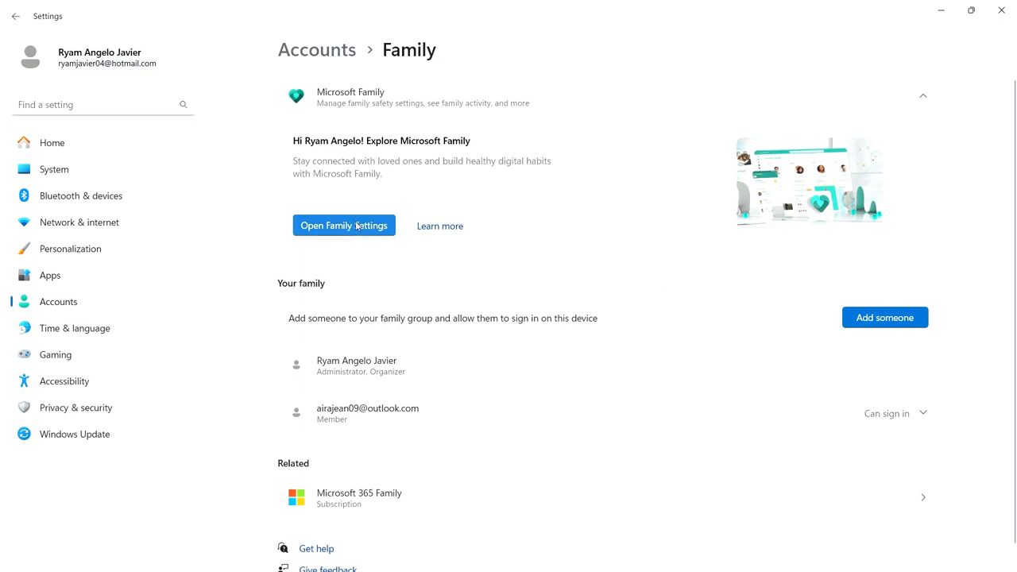
# Open the Your family page at account.microsoft.com/family and check the signed-in account.
pyautogui.click(344, 226)
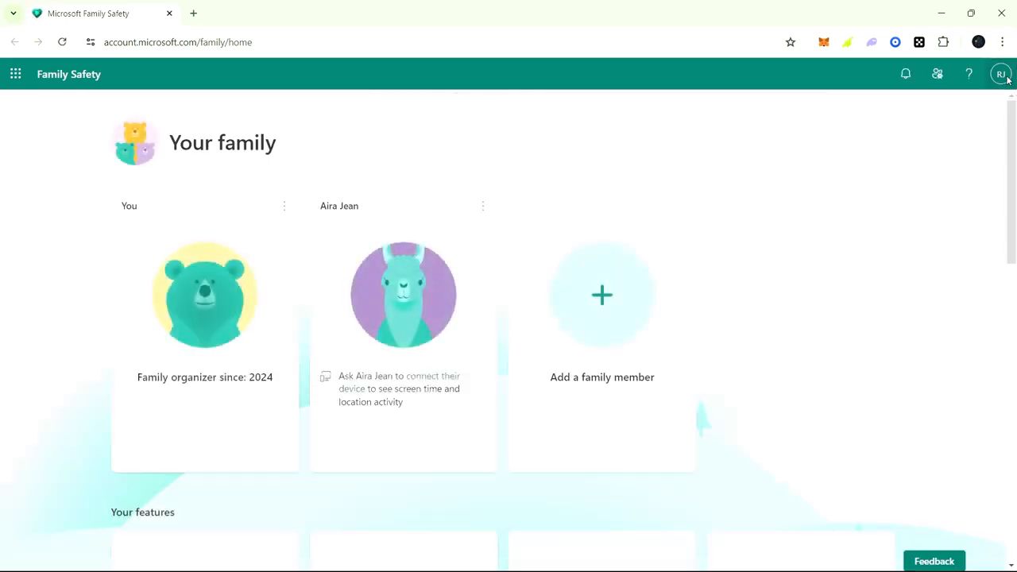
pyautogui.click(1002, 75)
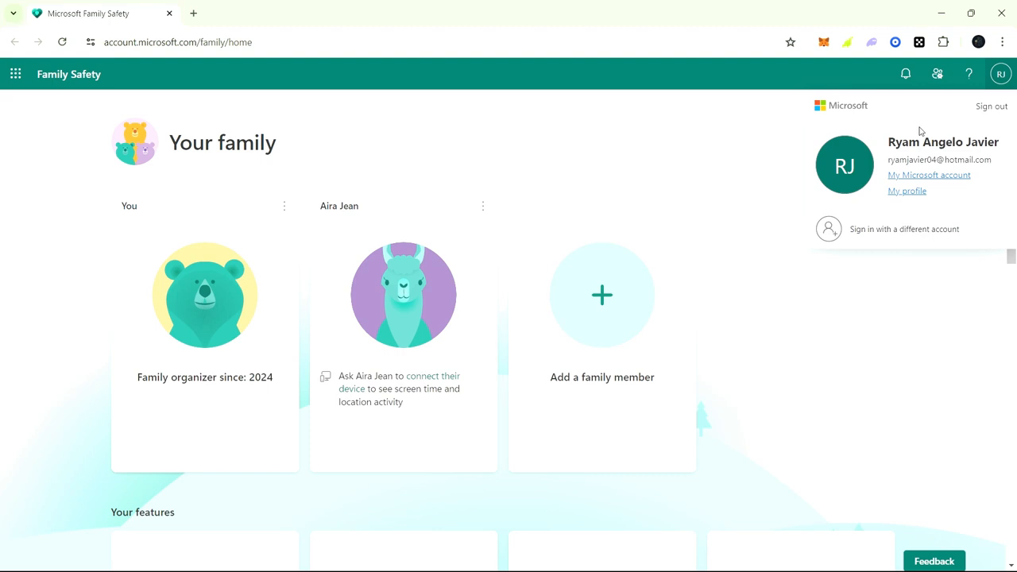
pyautogui.click(235, 223)
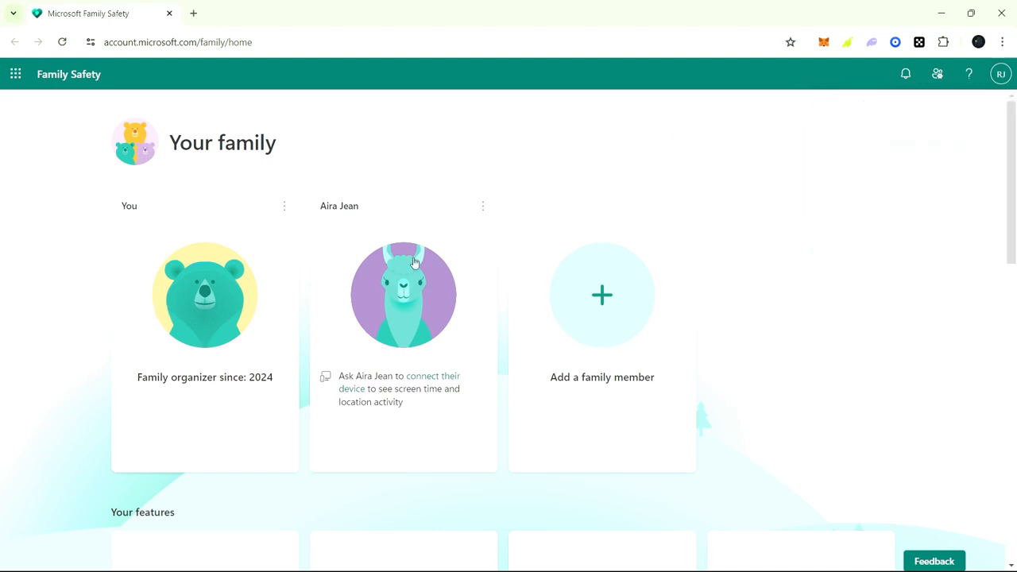
pyautogui.moveTo(382, 285)
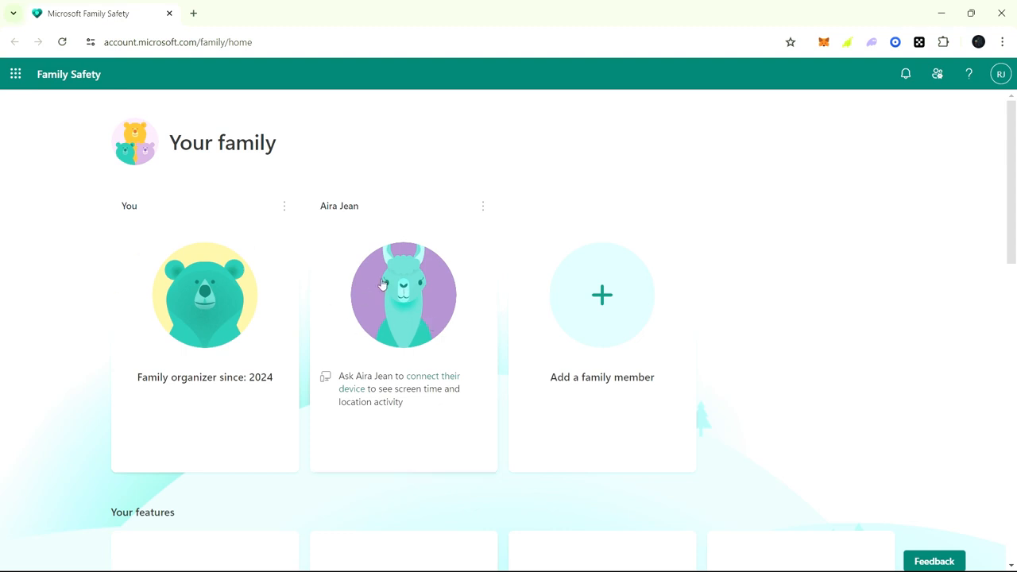
pyautogui.moveTo(178, 372)
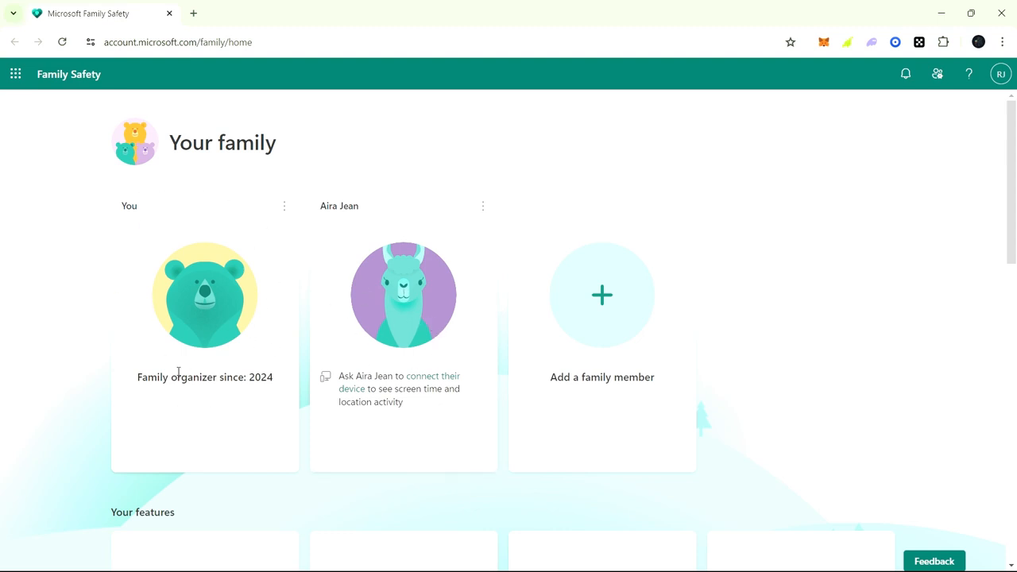
pyautogui.moveTo(426, 315)
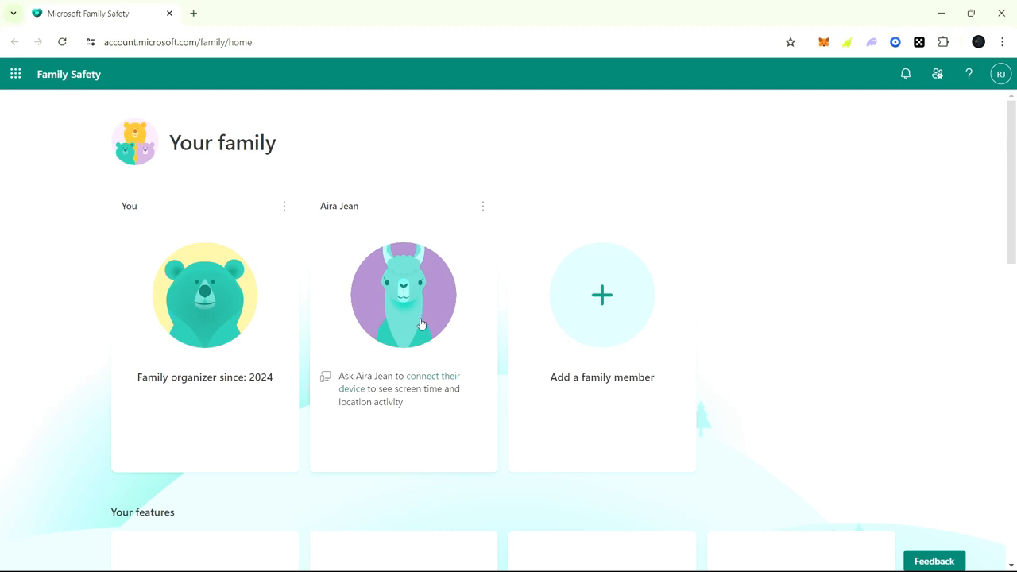
pyautogui.click(404, 294)
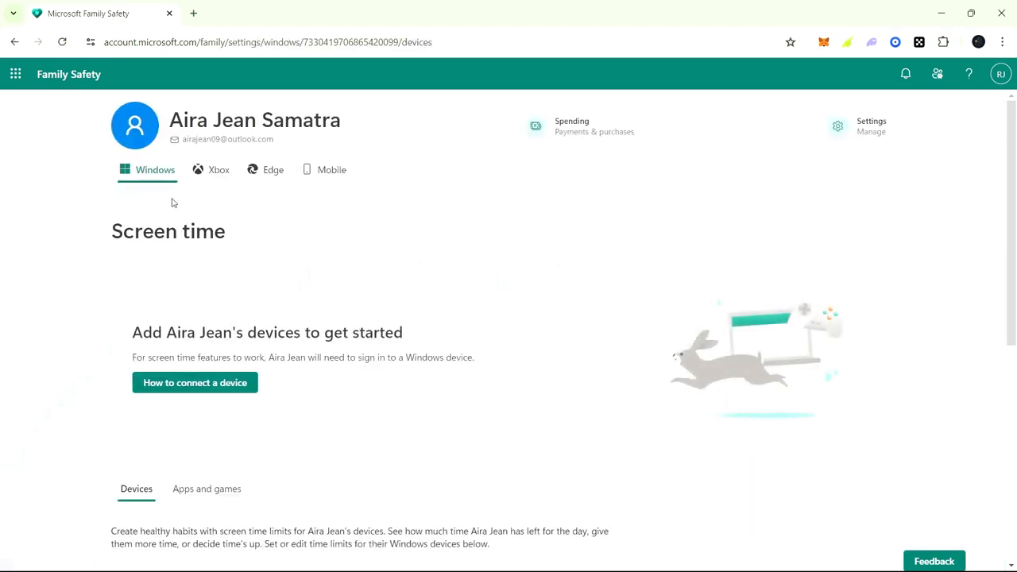
pyautogui.moveTo(154, 190)
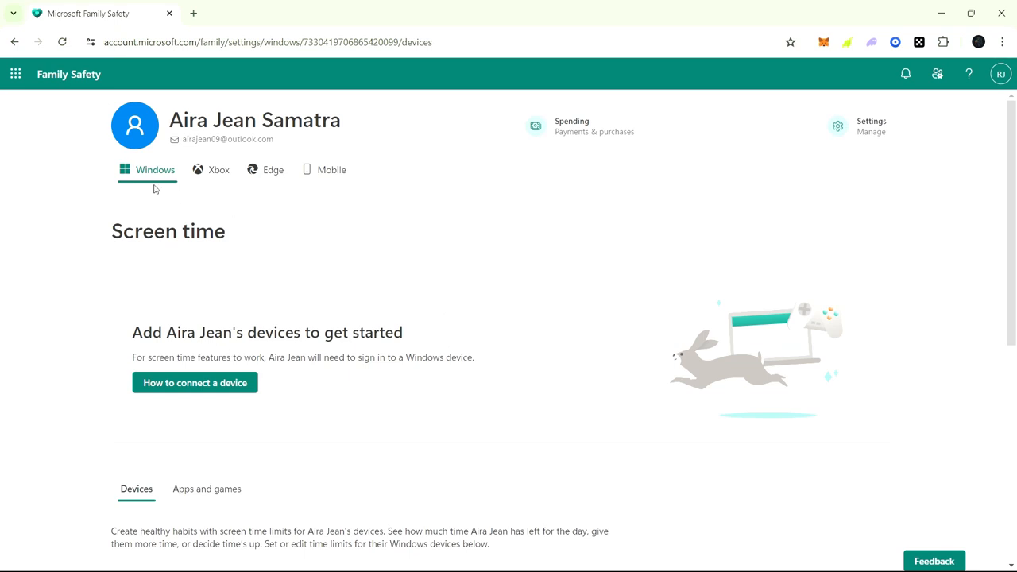
pyautogui.scroll(-3)
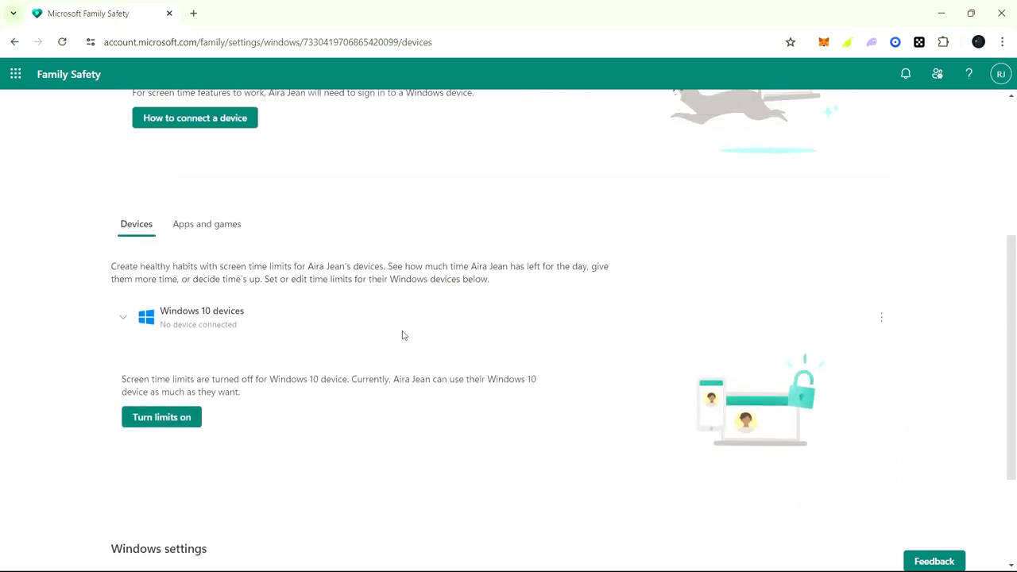
pyautogui.scroll(3)
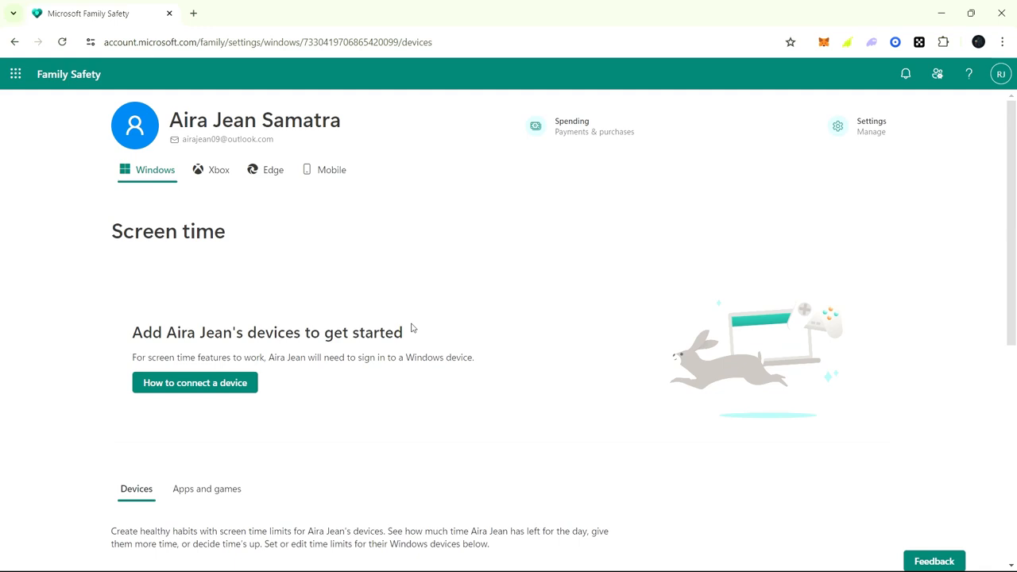
pyautogui.moveTo(310, 242)
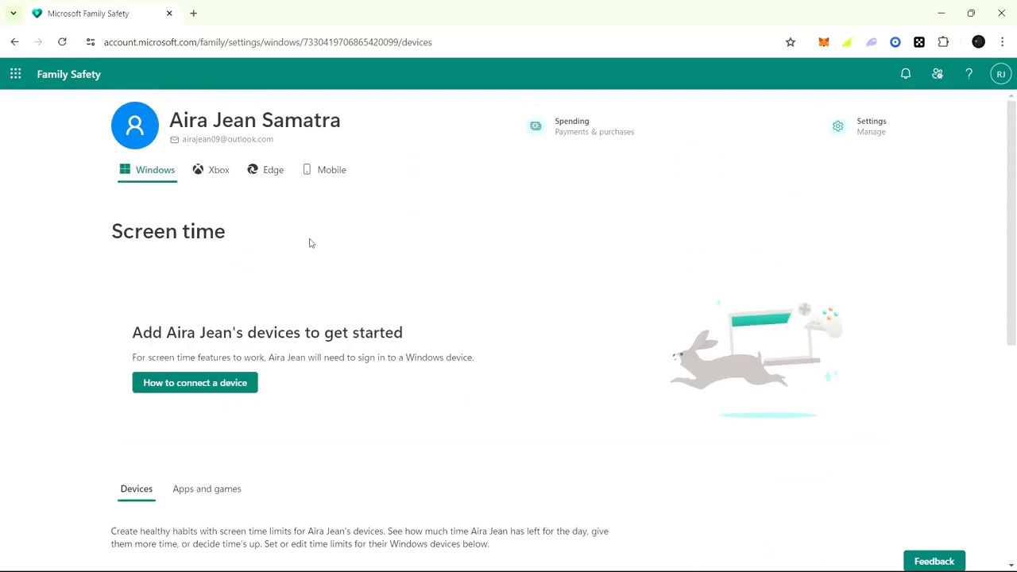
pyautogui.moveTo(215, 177)
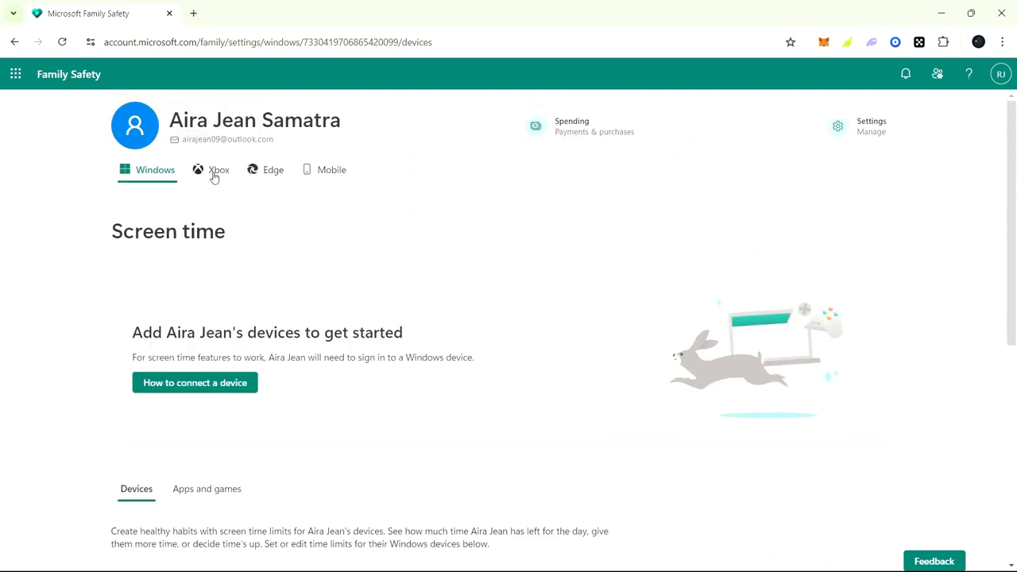
pyautogui.click(273, 168)
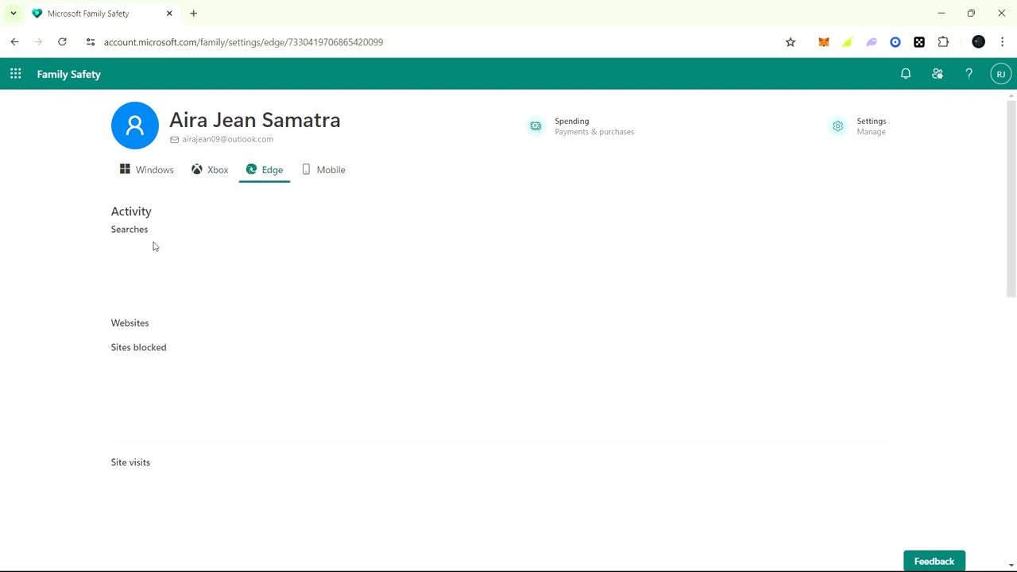
pyautogui.scroll(-3)
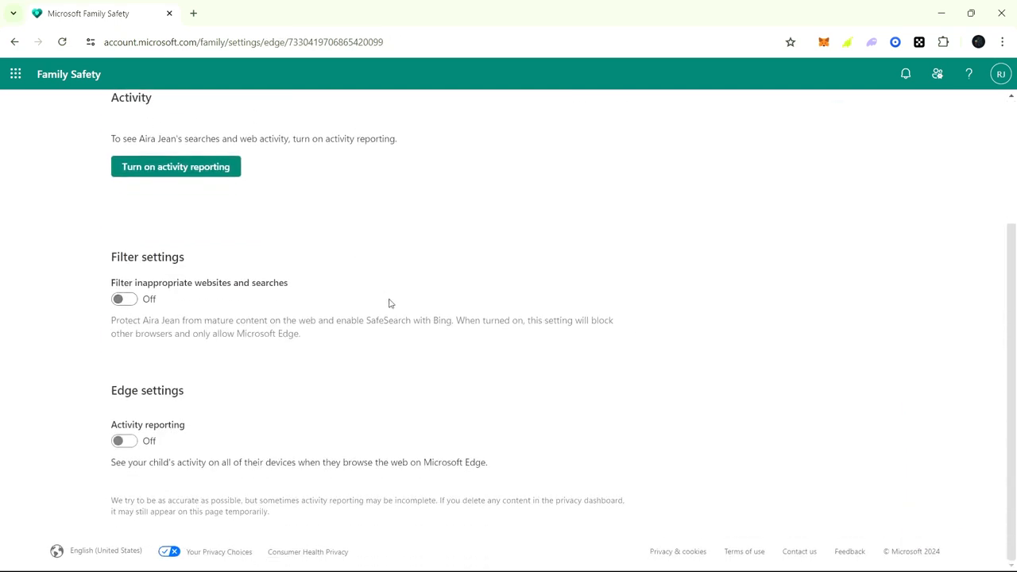
pyautogui.scroll(3)
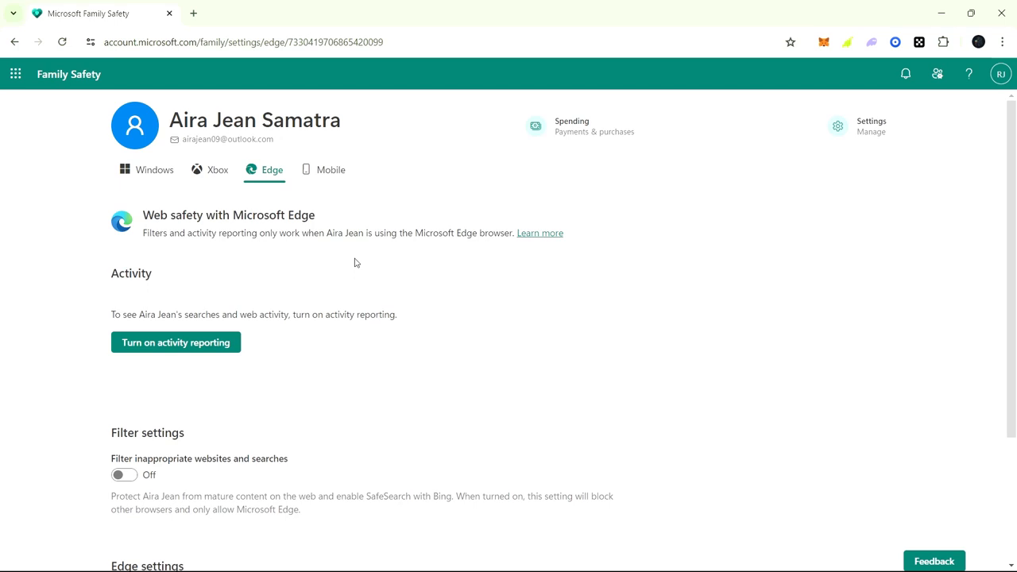
pyautogui.click(331, 169)
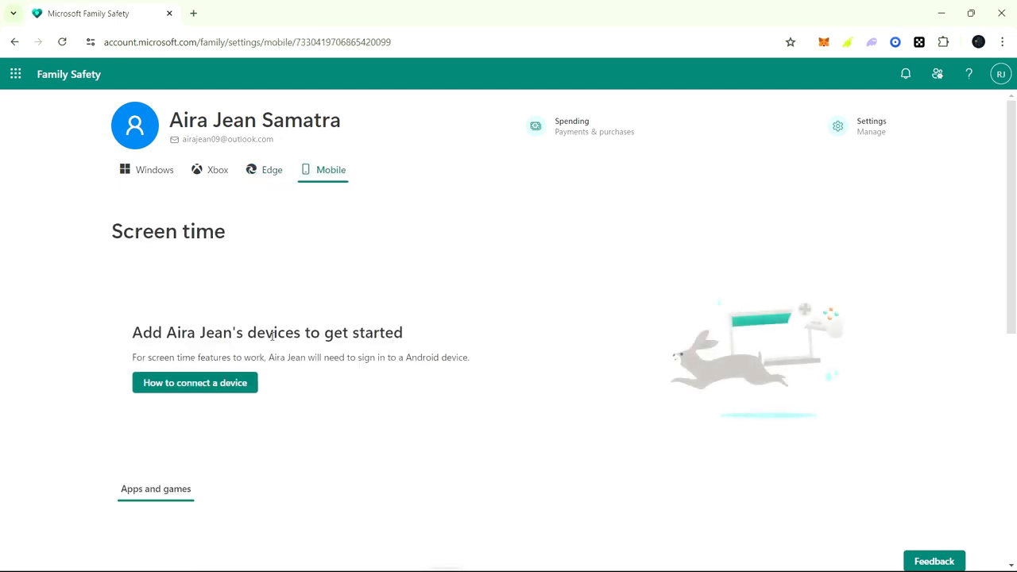
pyautogui.click(154, 168)
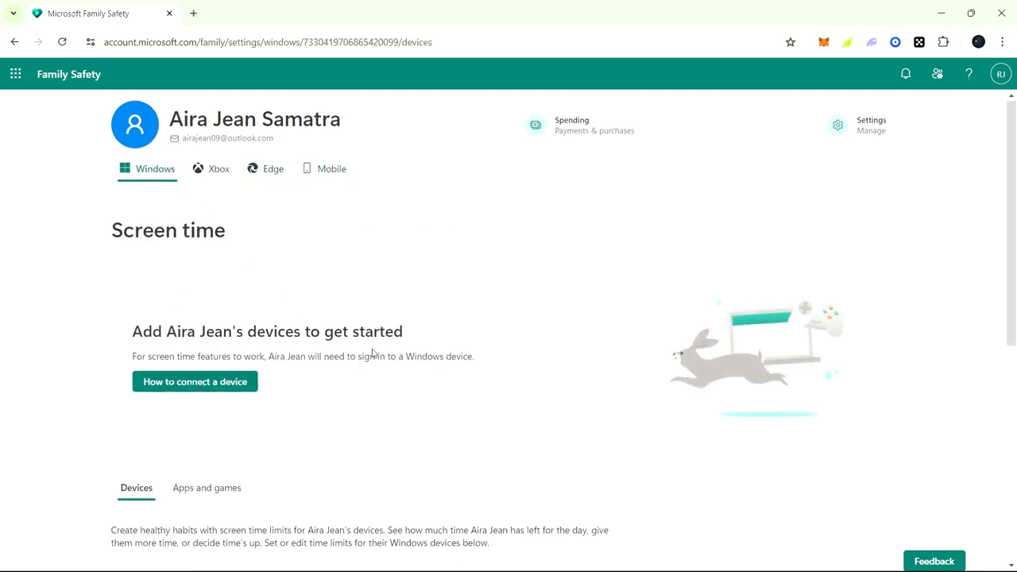
pyautogui.scroll(-3)
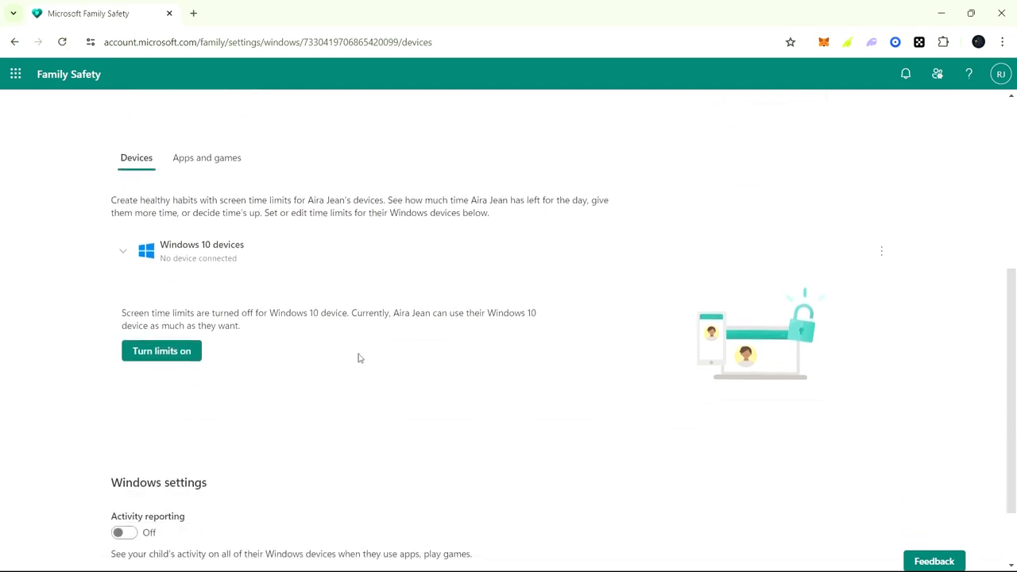
pyautogui.scroll(-3)
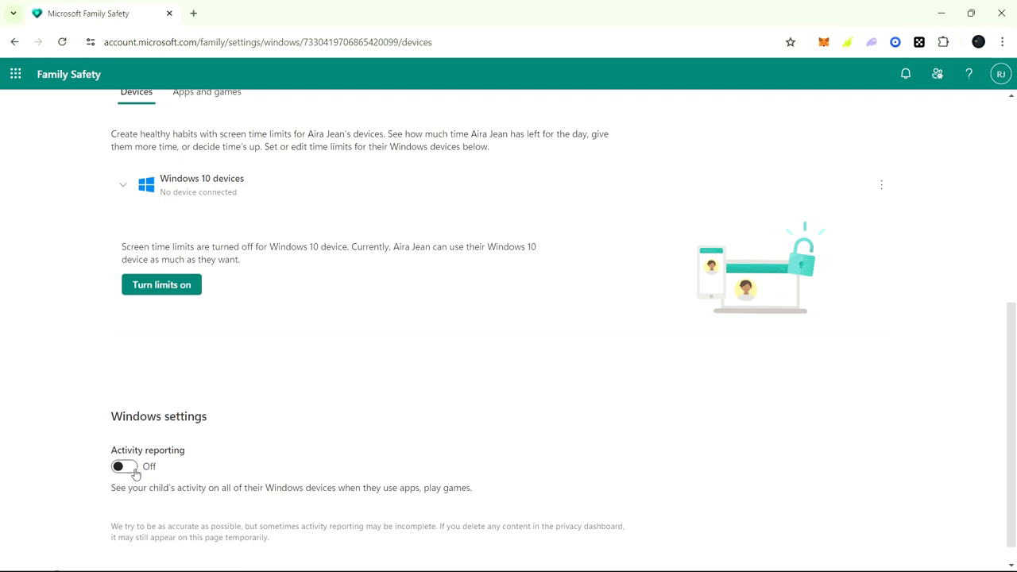
pyautogui.moveTo(339, 400)
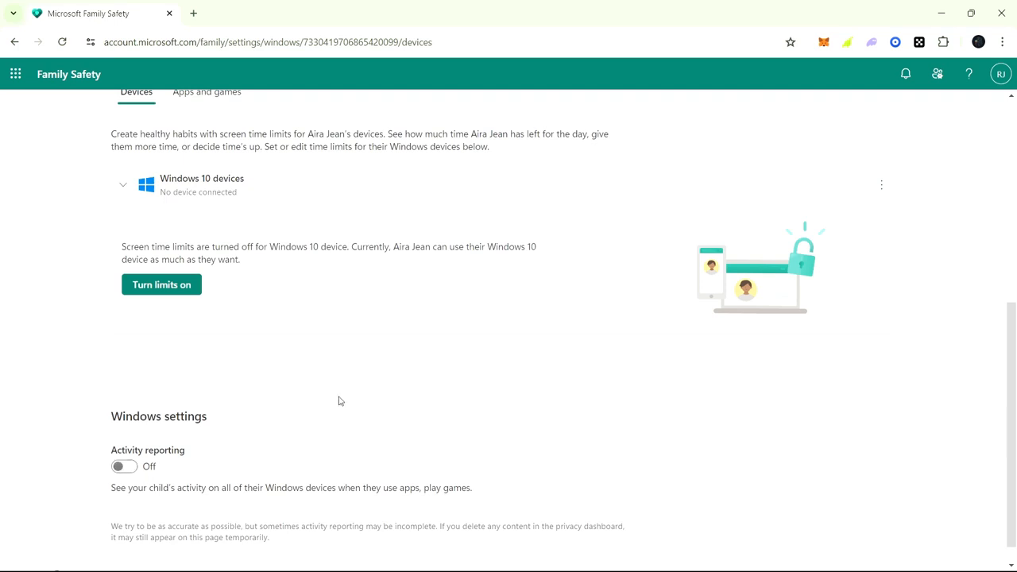
pyautogui.scroll(3)
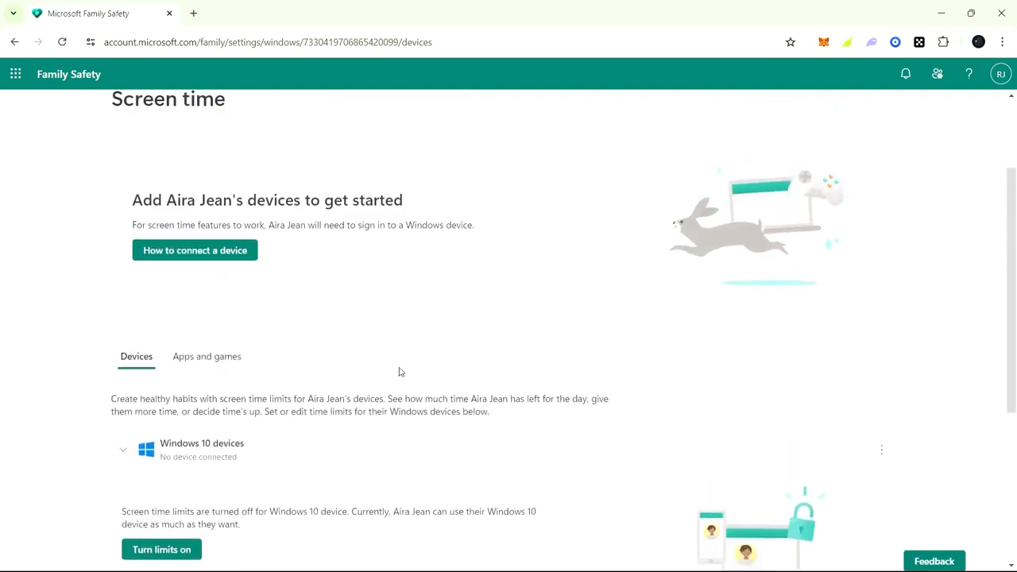